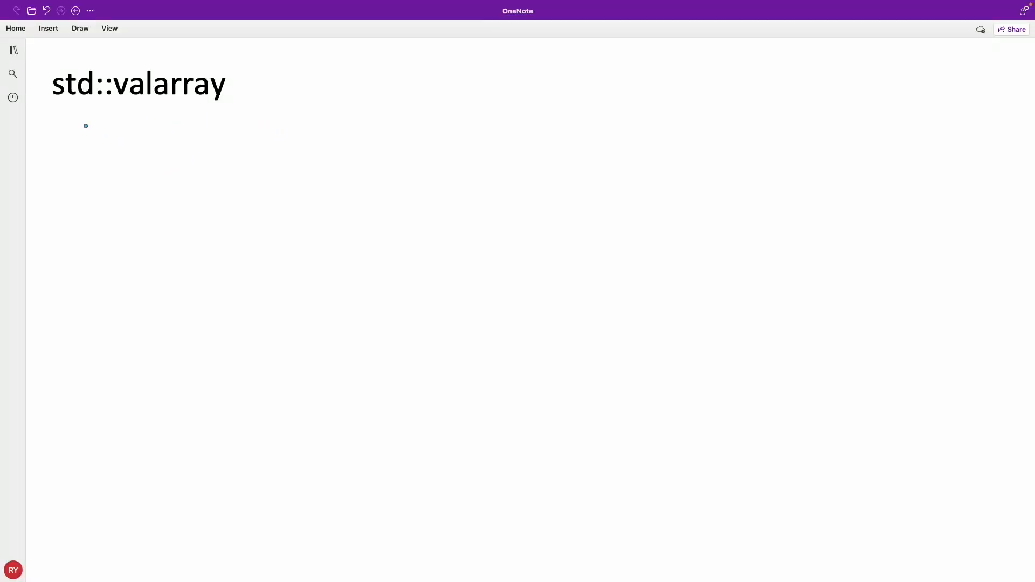
Draw two blue ink underlines and a small mark under the std::valarray title.
drag(59, 117, 210, 122)
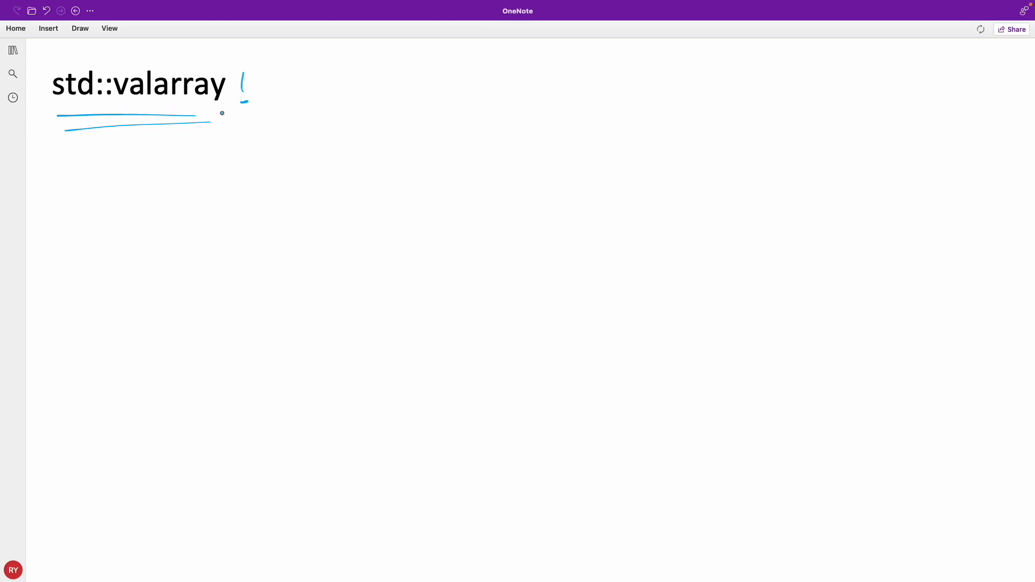
mouse_move(450, 190)
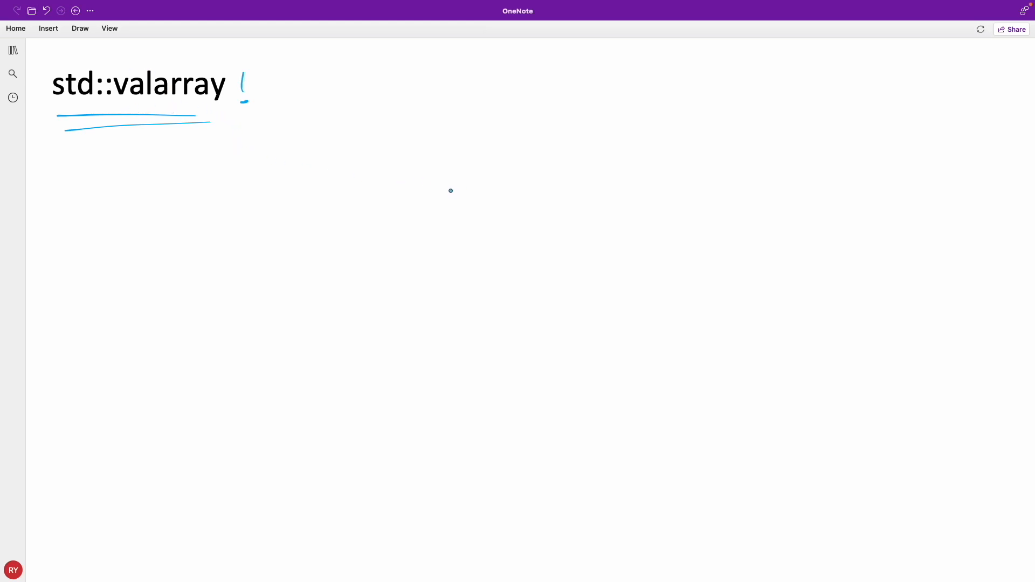
mouse_move(430, 194)
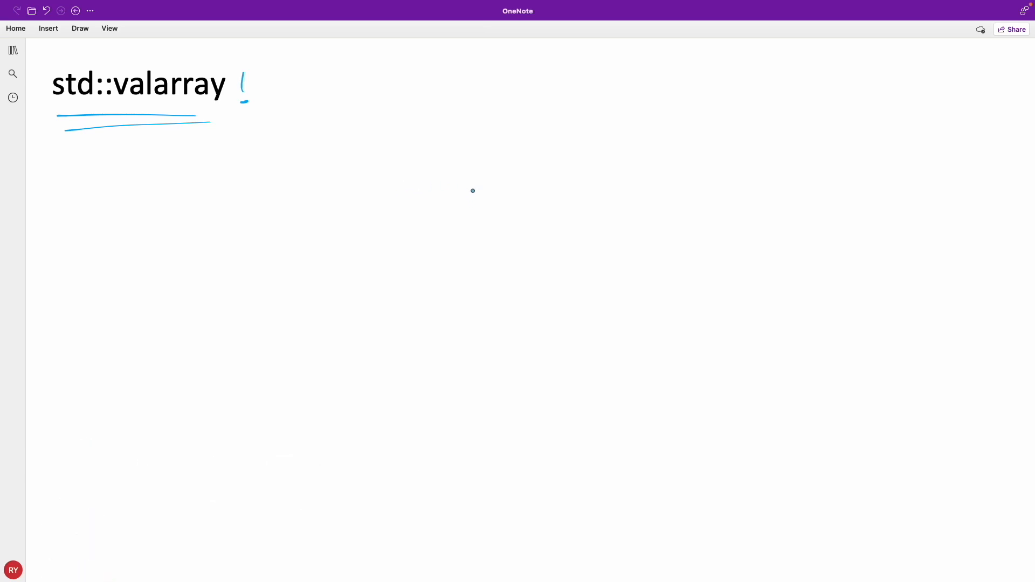
Handwrite the + − × operators and 'shift' with >> and << below it.
drag(394, 170, 502, 173)
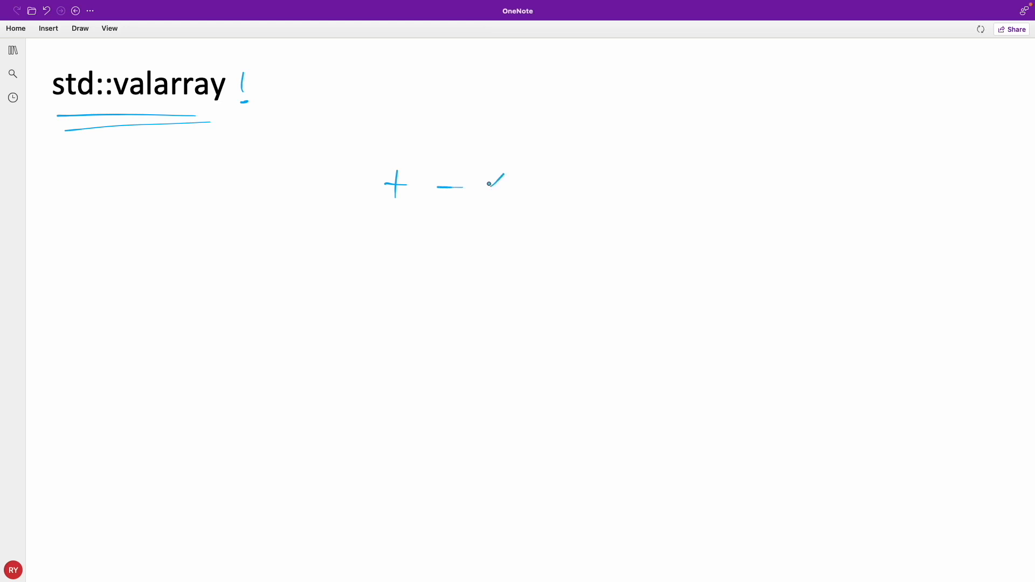
drag(485, 185, 588, 191)
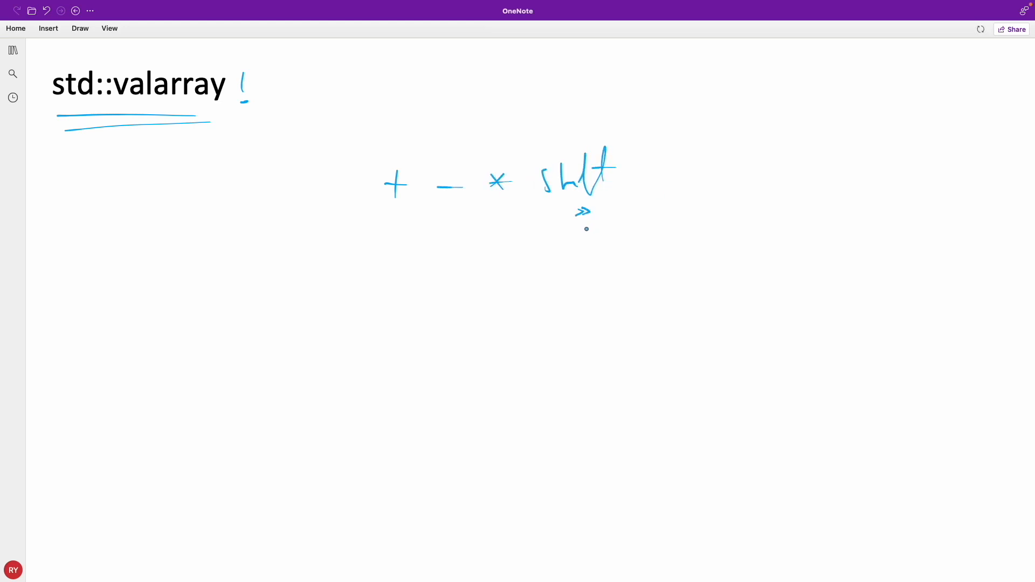
drag(601, 231, 577, 232)
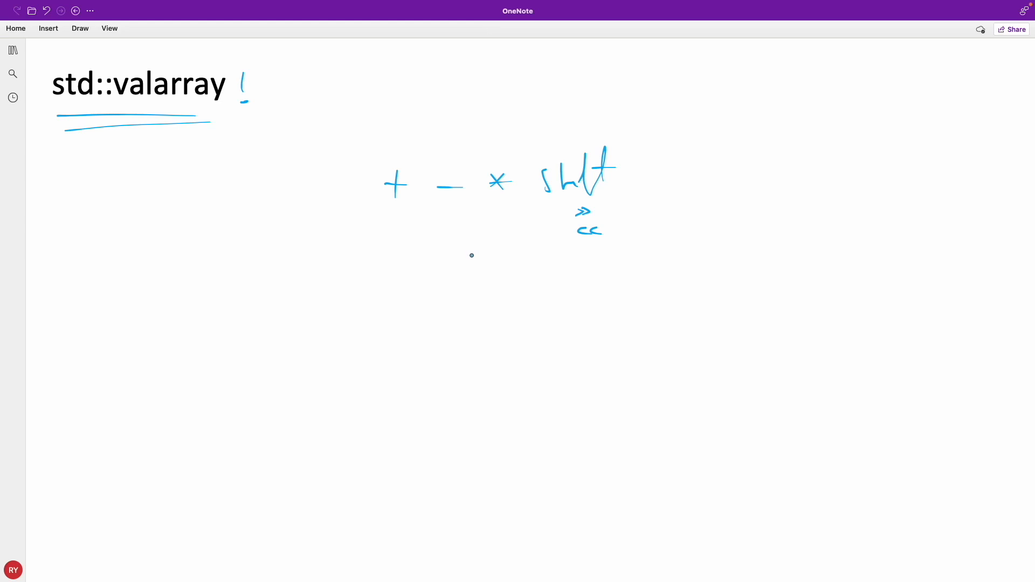
mouse_move(299, 268)
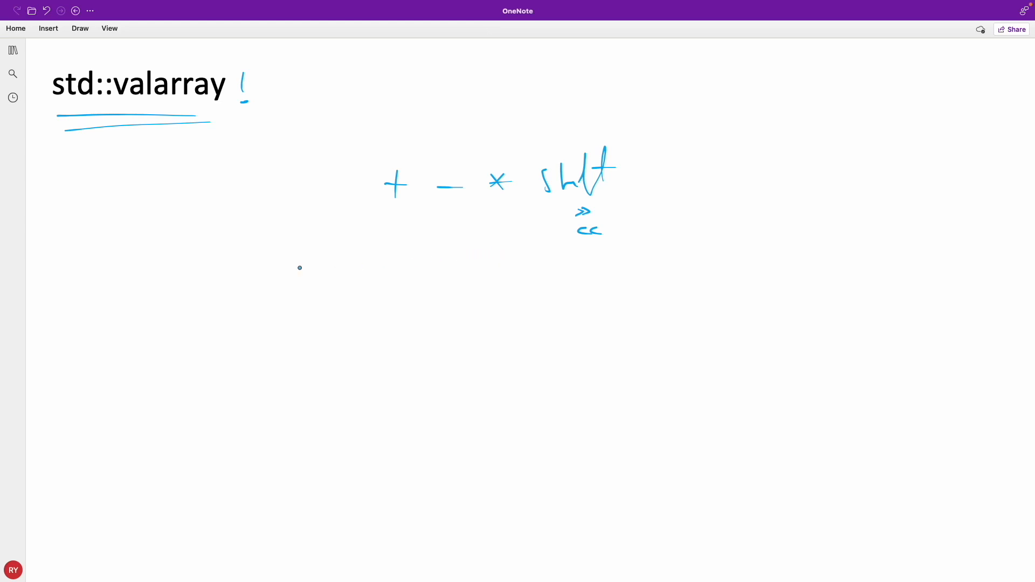
mouse_move(315, 269)
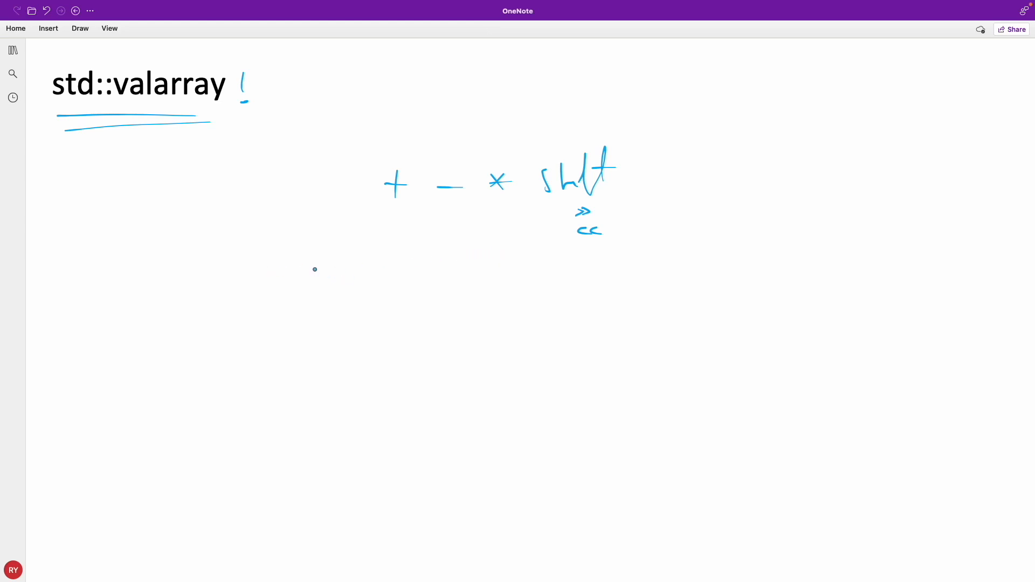
Sketch the range 0 → 10000 + 5, label it Arr, and add an upward arrow.
drag(307, 273, 522, 288)
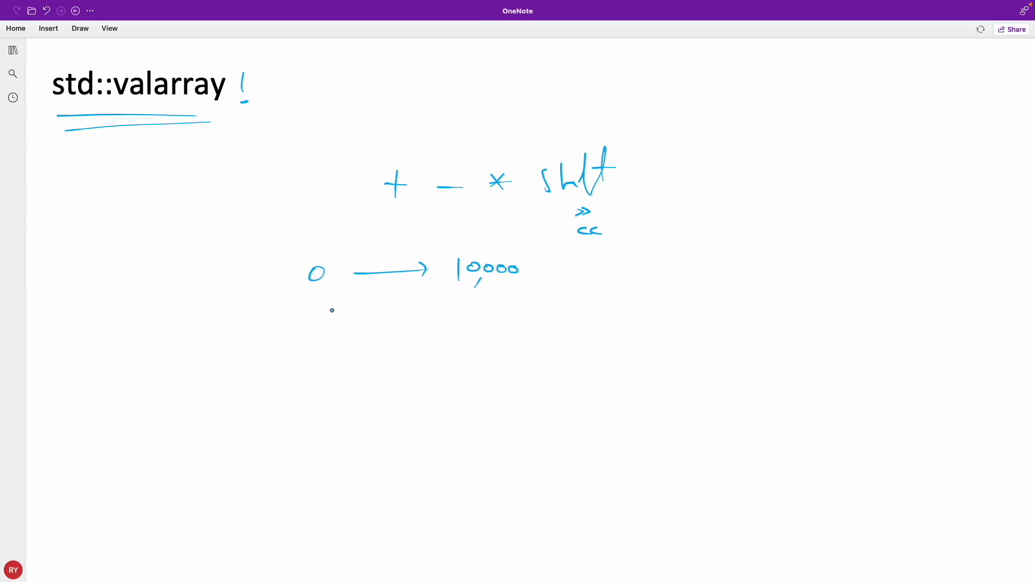
drag(587, 271, 630, 268)
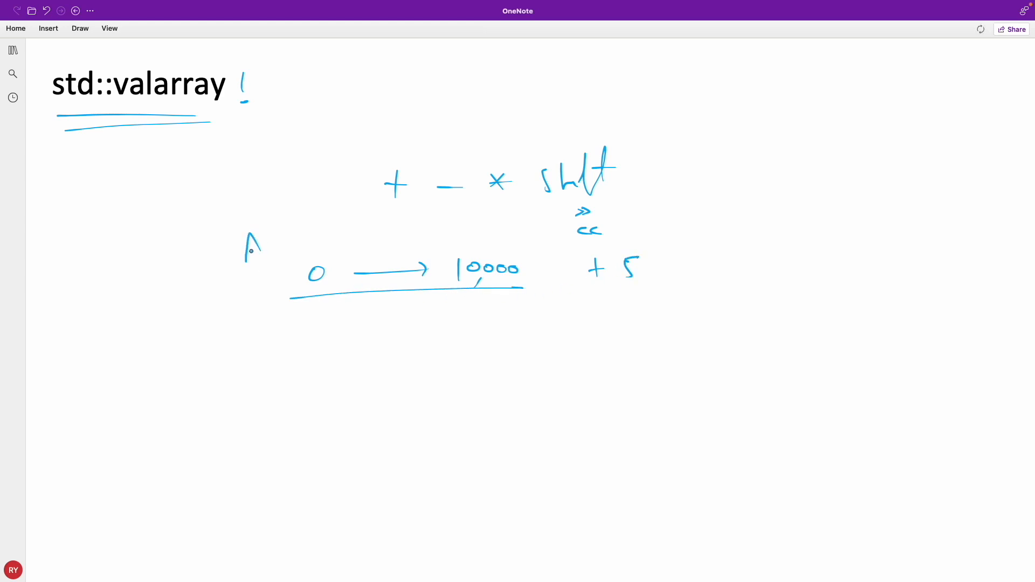
drag(244, 238, 304, 271)
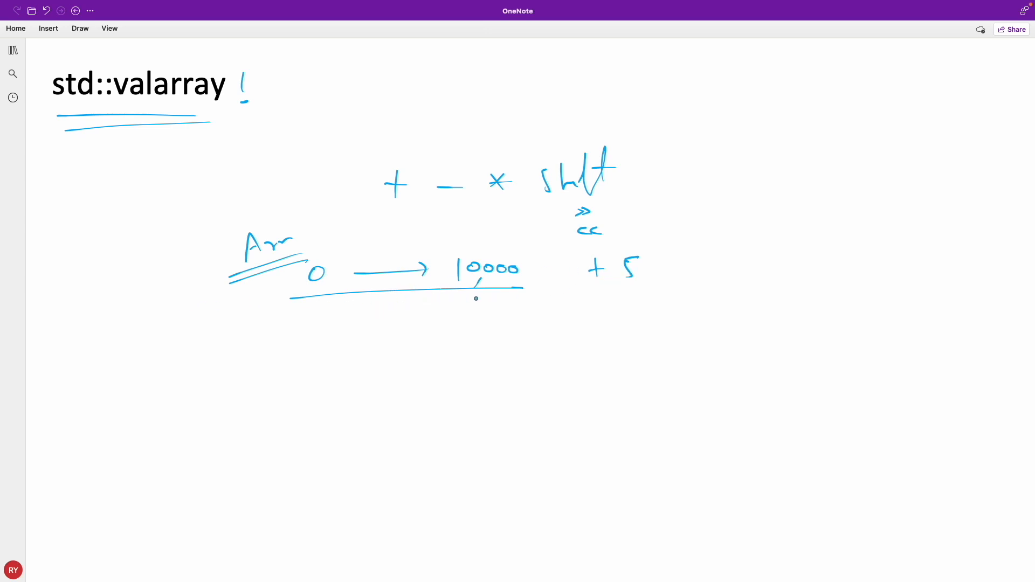
drag(551, 337, 551, 312)
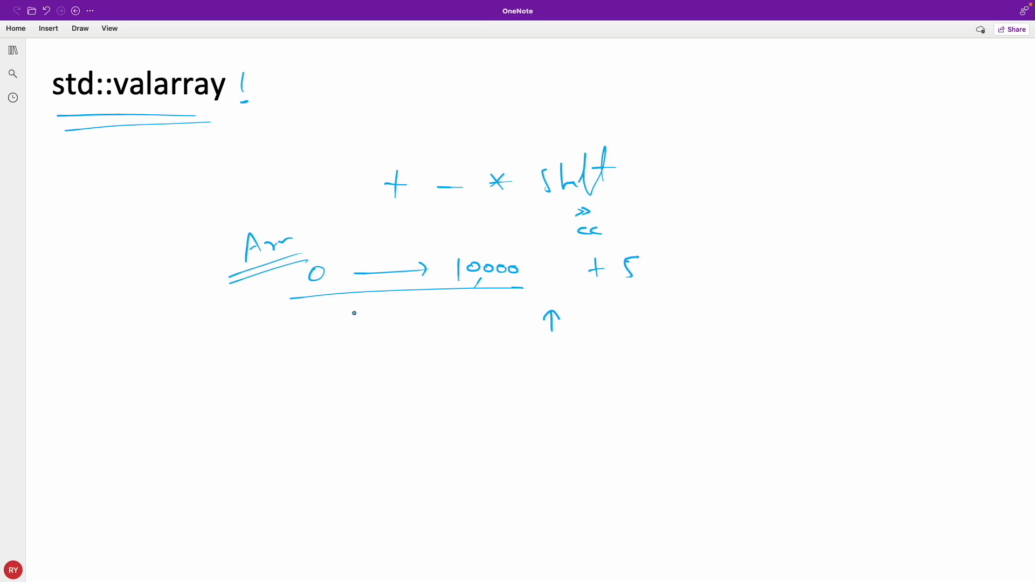
mouse_move(576, 338)
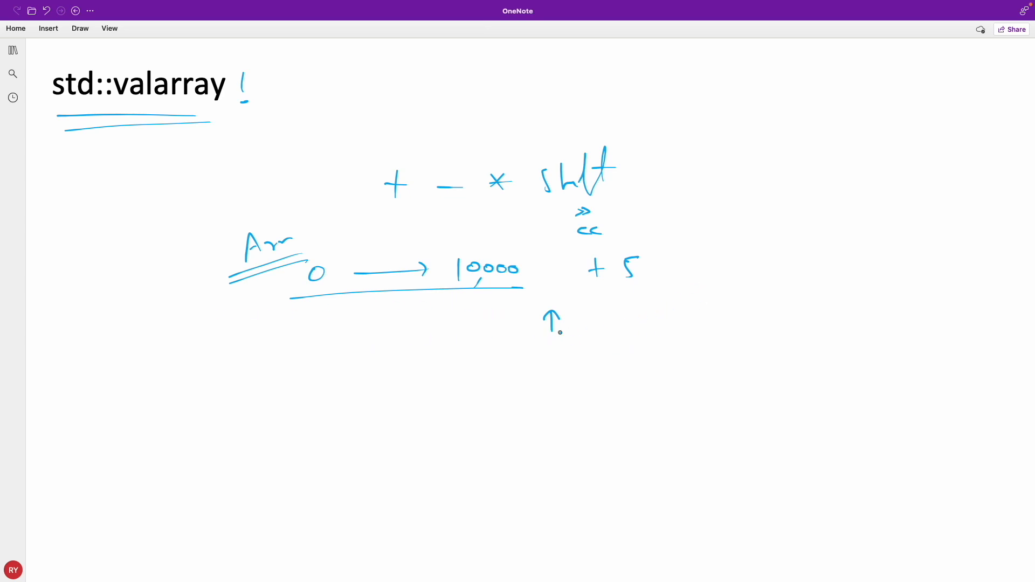
mouse_move(507, 351)
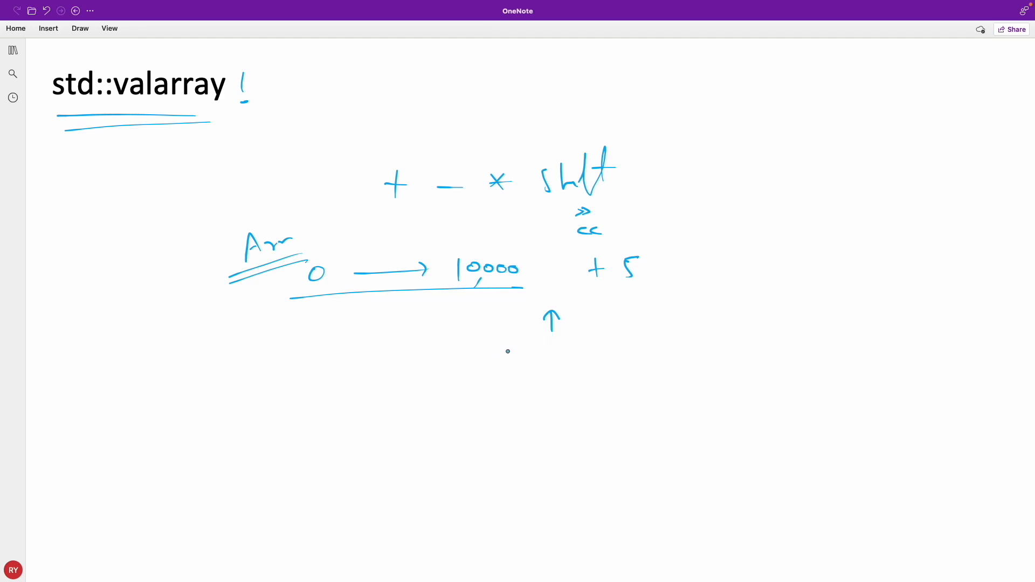
mouse_move(594, 345)
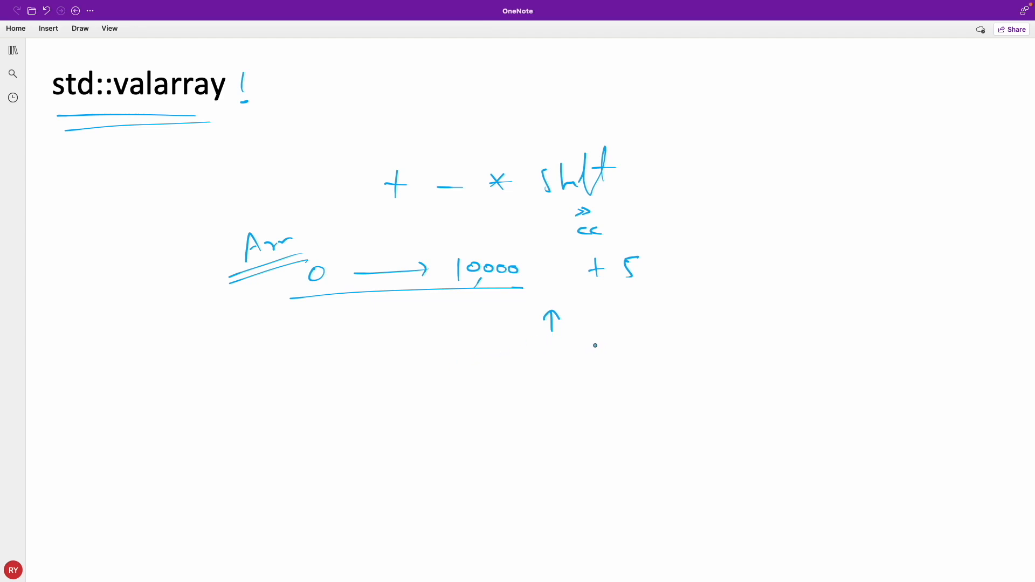
mouse_move(500, 366)
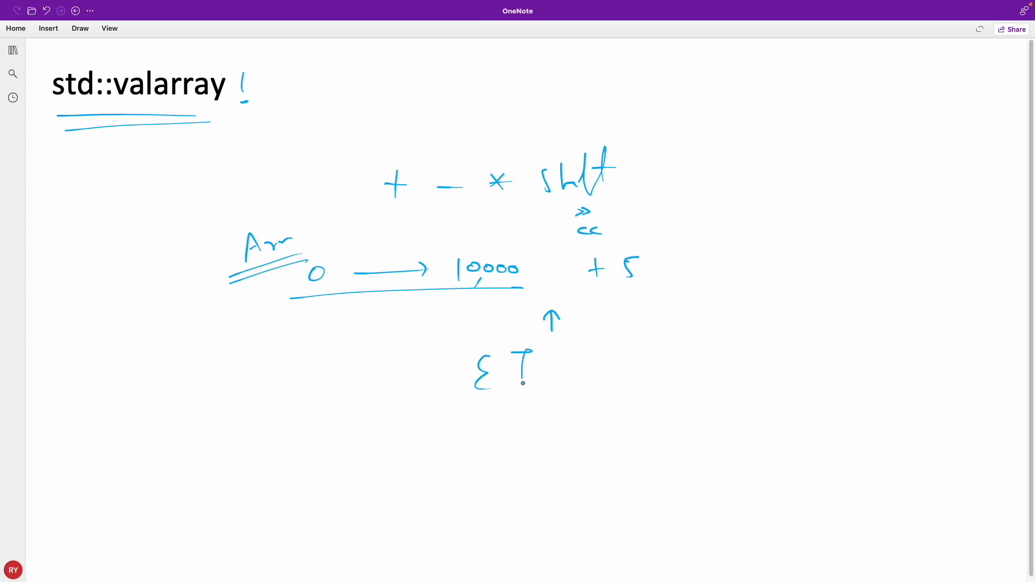
Underline and circle ΣT with a tick, add title notes, and write 'sum' beside 1–4.
drag(448, 400, 564, 386)
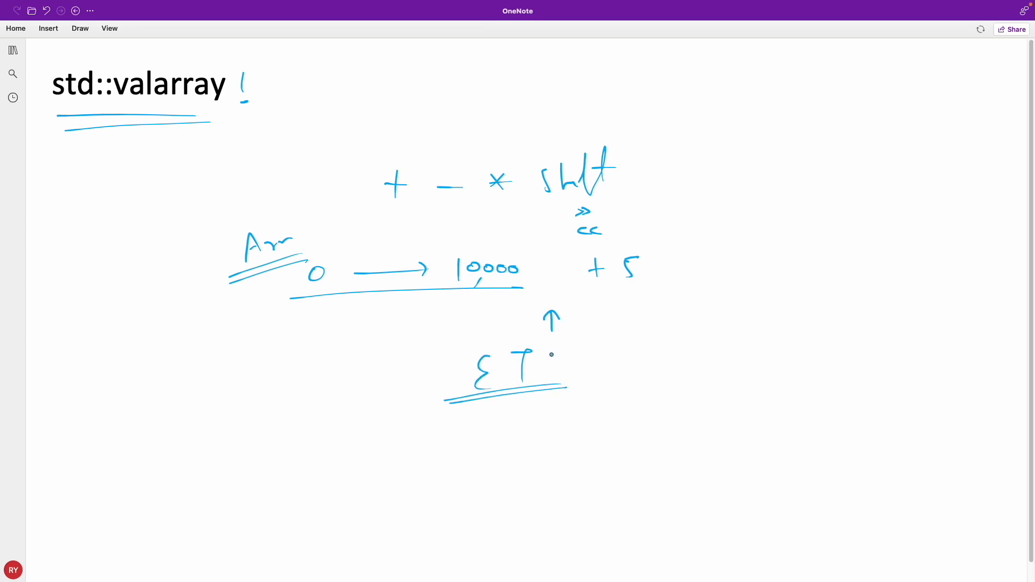
drag(581, 380, 638, 357)
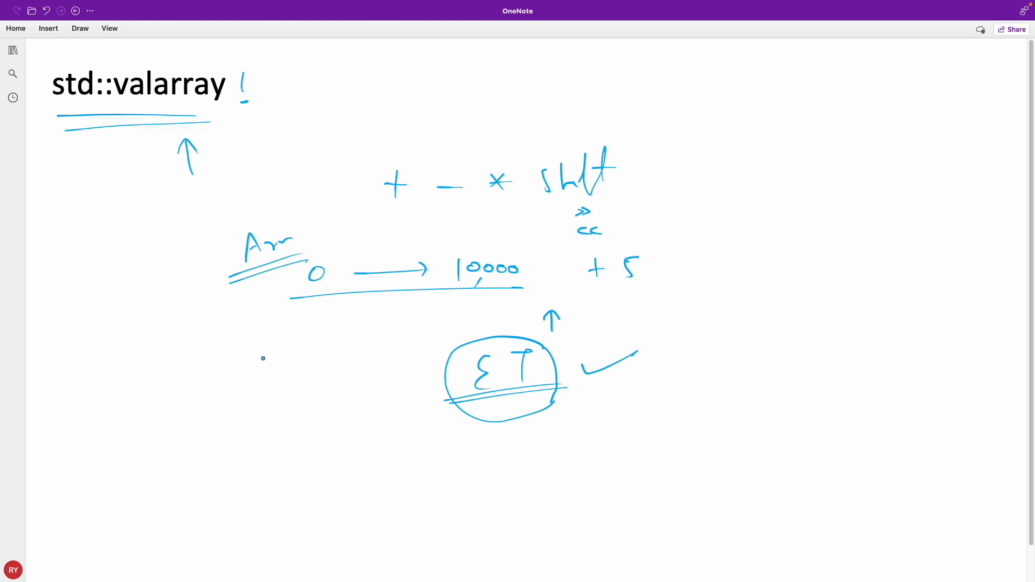
drag(251, 353, 416, 393)
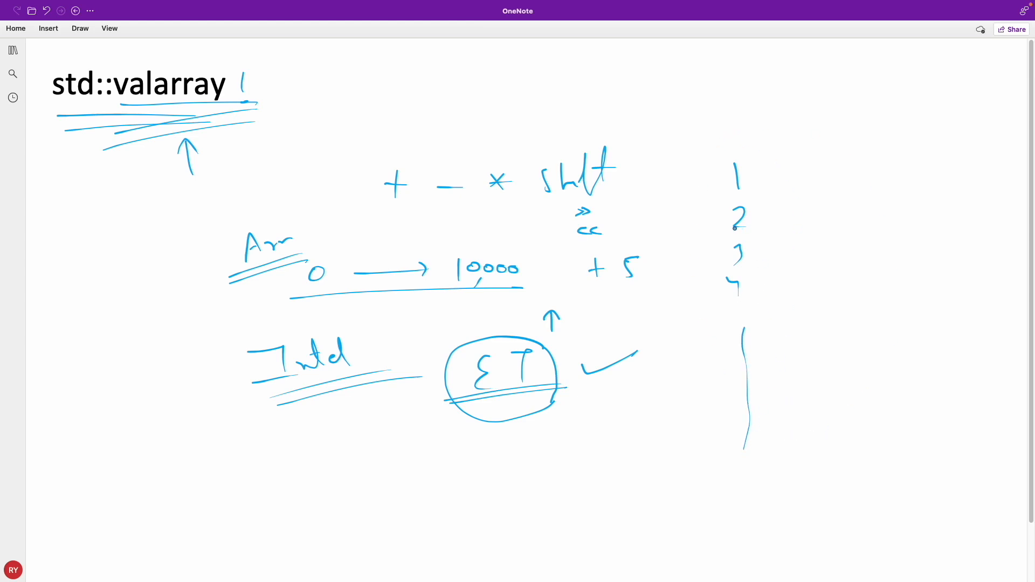
drag(735, 228, 758, 227)
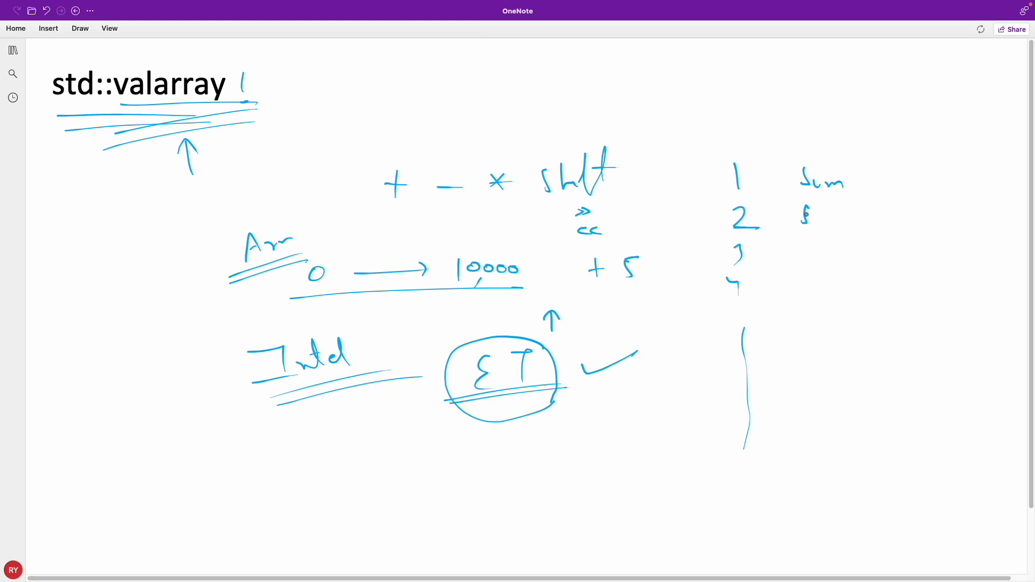
drag(802, 224, 871, 241)
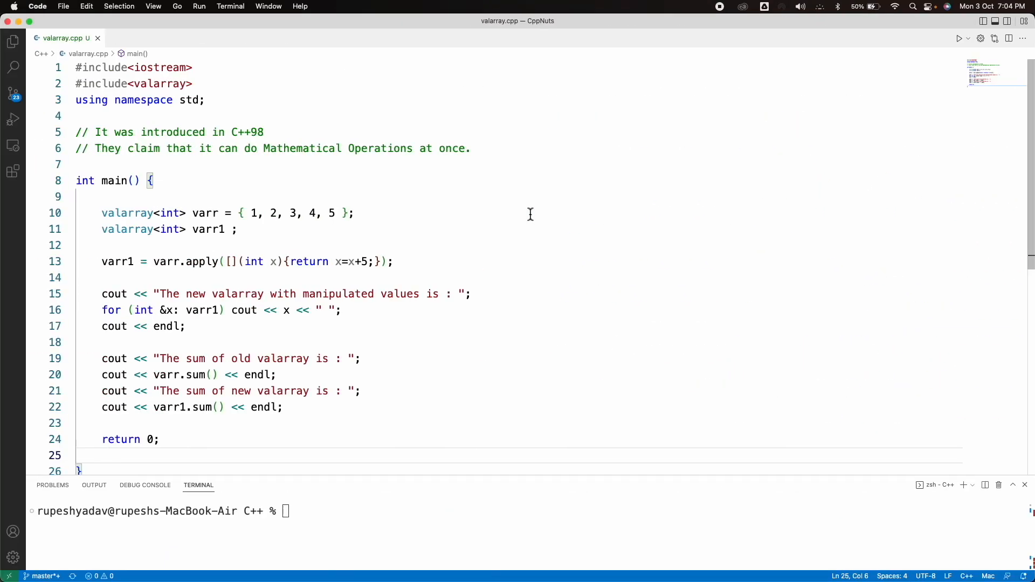
Highlight valarray, the apply call, varr and the initial values 1–5 to explain the output.
double_click(126, 212)
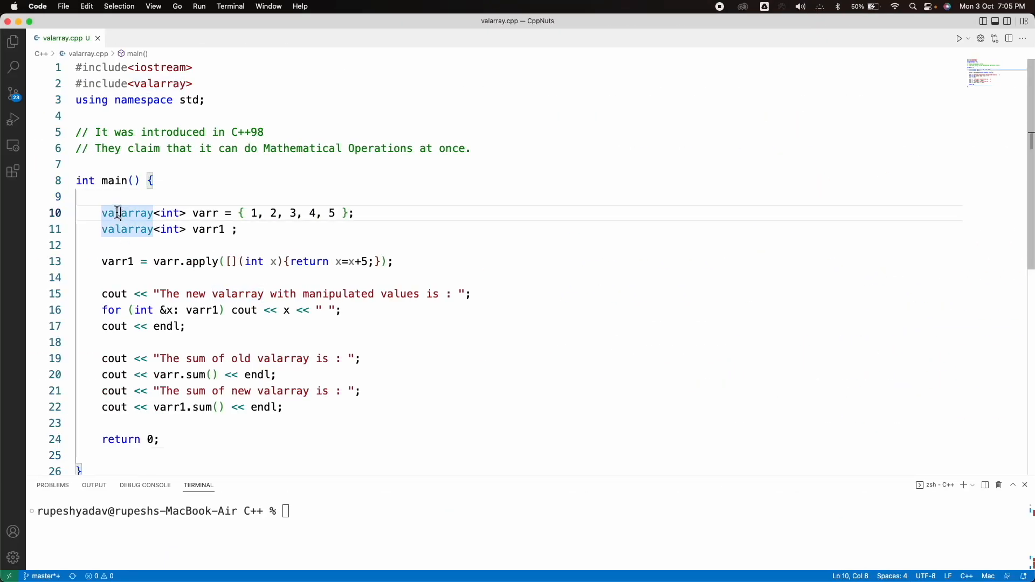
double_click(169, 212)
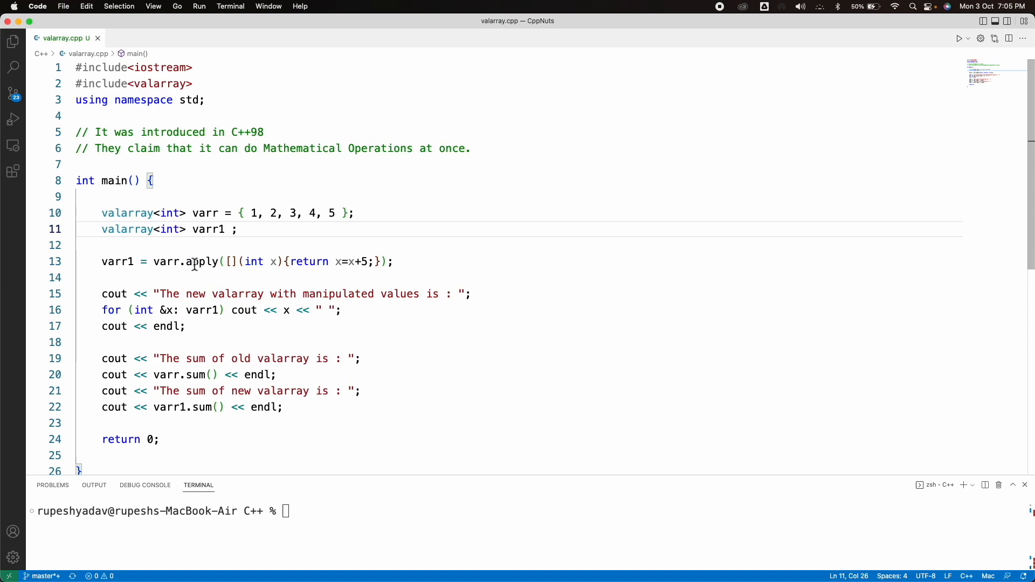
double_click(201, 261)
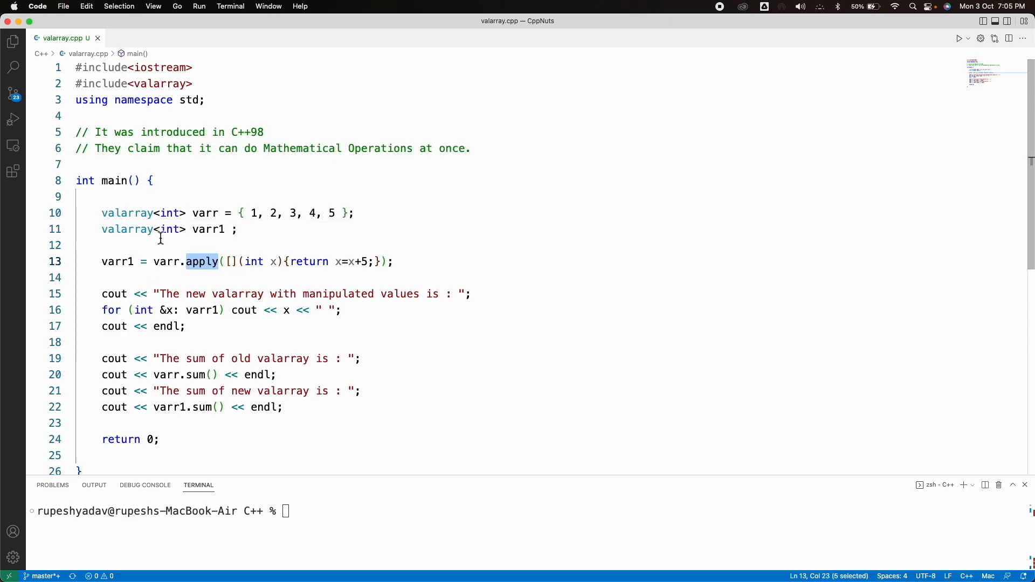
click(360, 268)
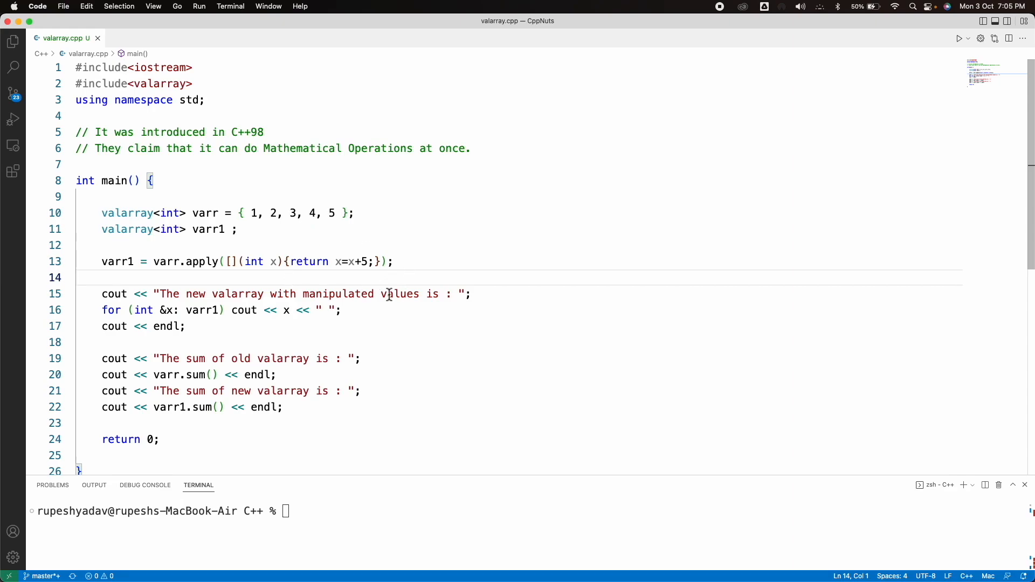
mouse_move(373, 344)
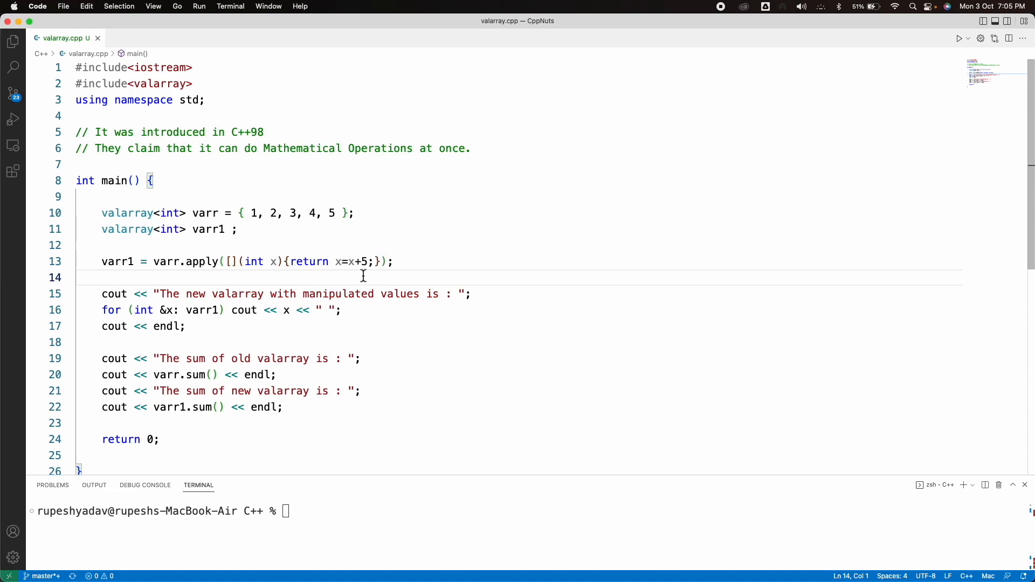
mouse_move(147, 267)
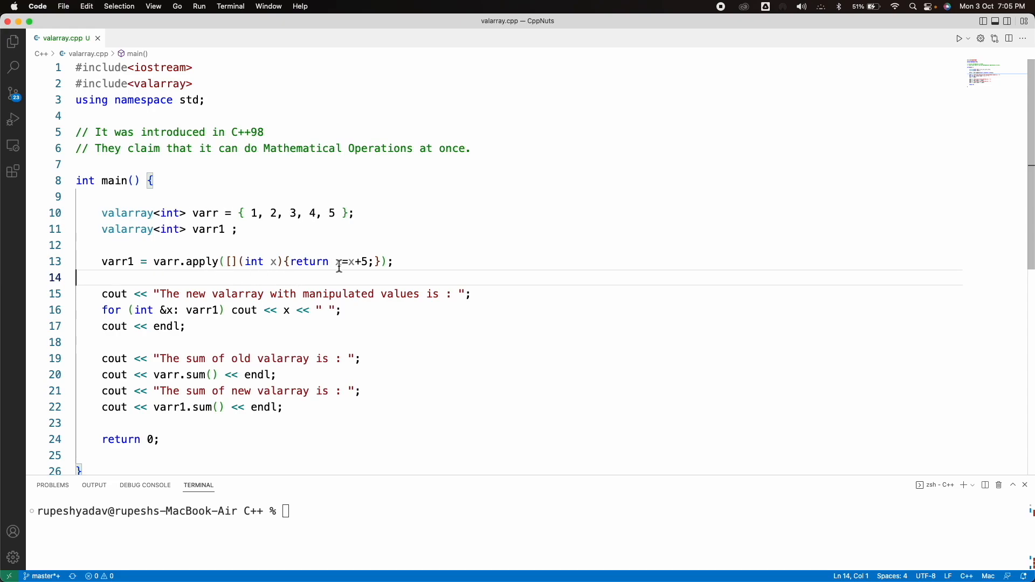
click(177, 374)
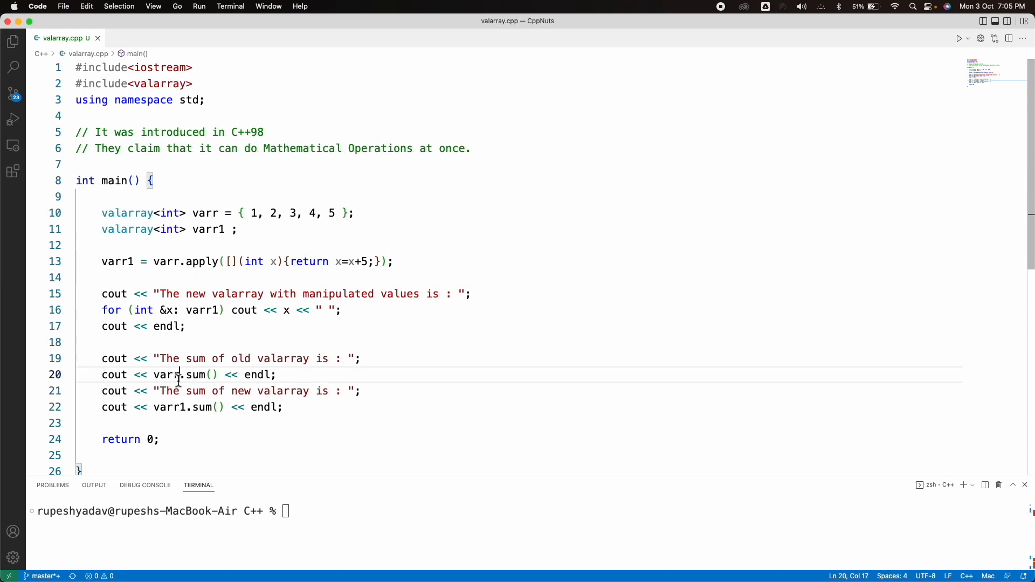
double_click(167, 374)
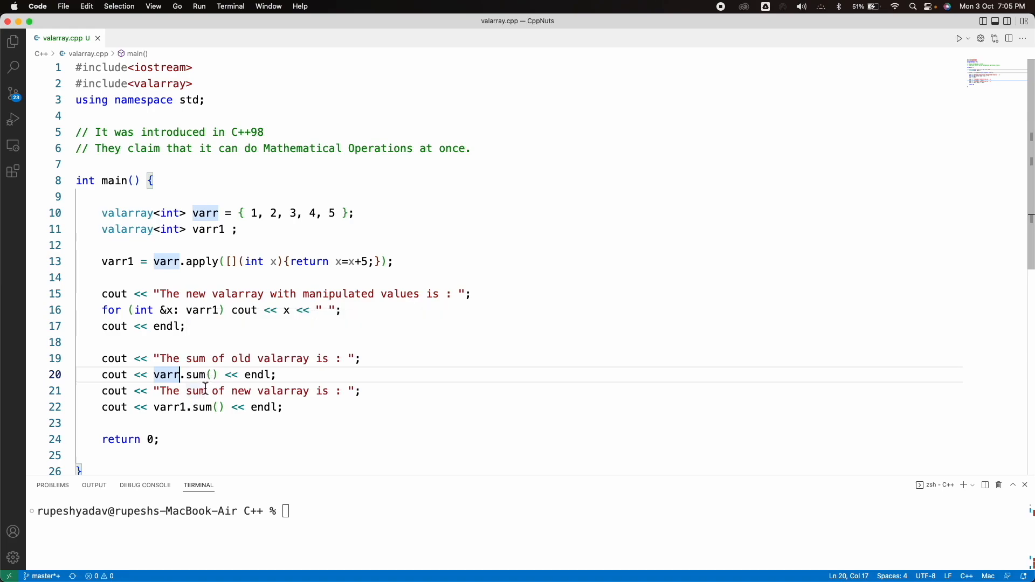
mouse_move(223, 375)
text(./a.out)
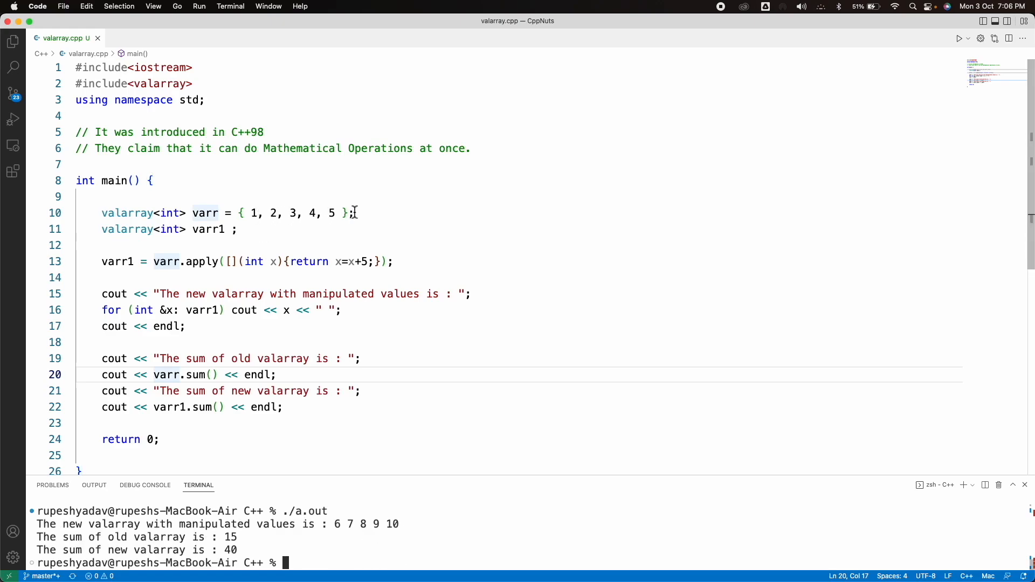
mouse_move(361, 317)
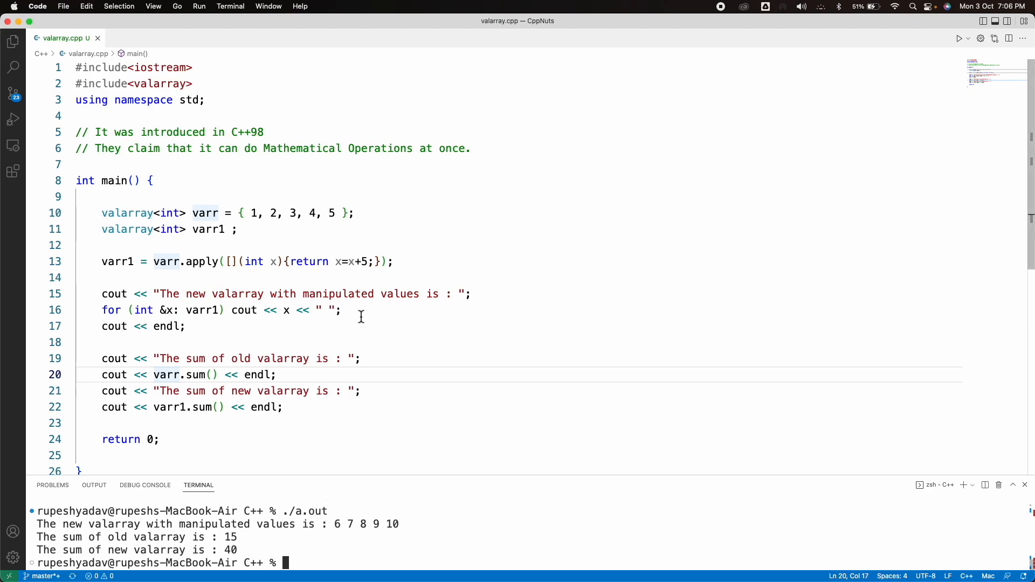
mouse_move(413, 535)
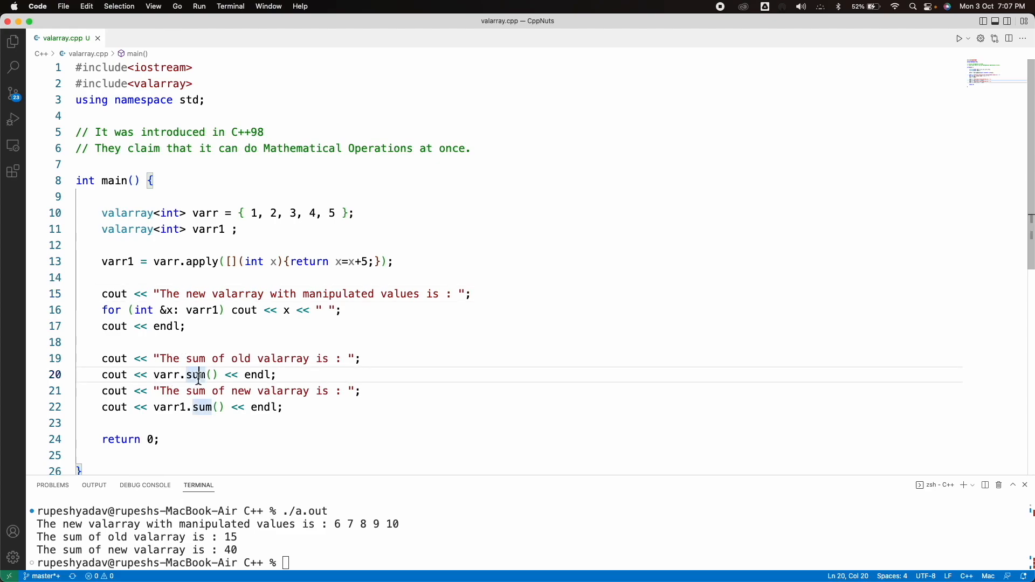
drag(239, 213, 356, 212)
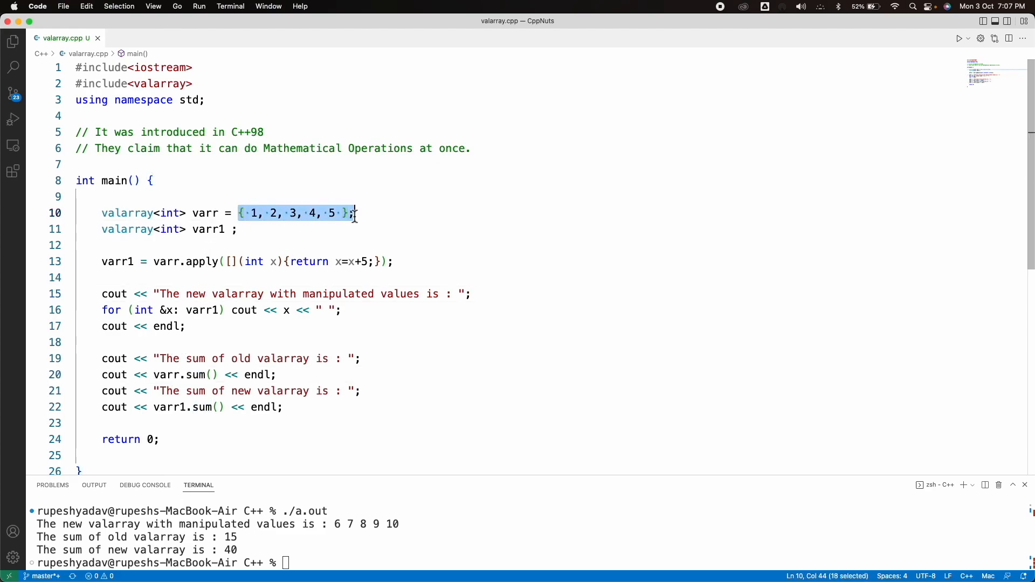
mouse_move(167, 268)
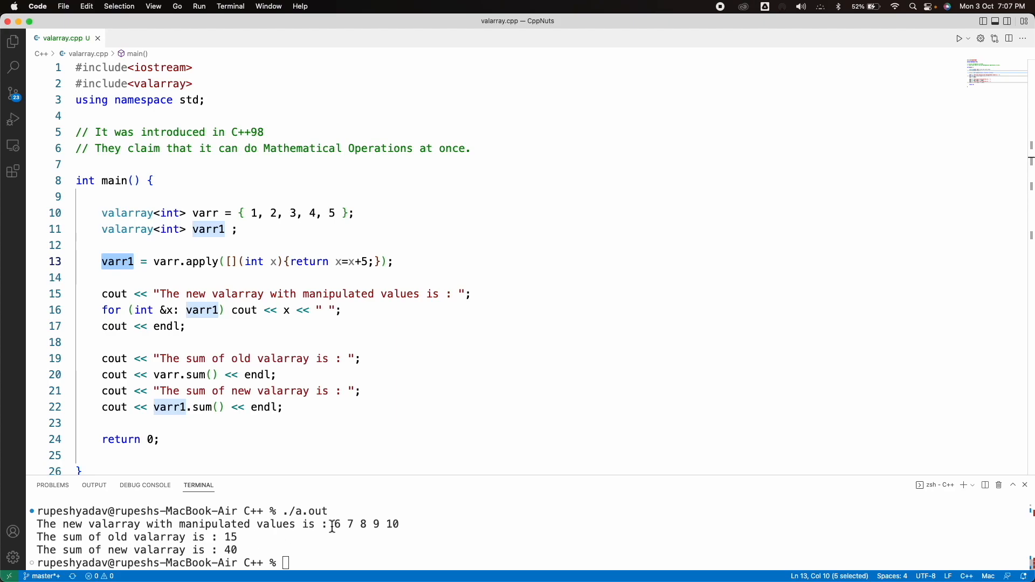
mouse_move(233, 552)
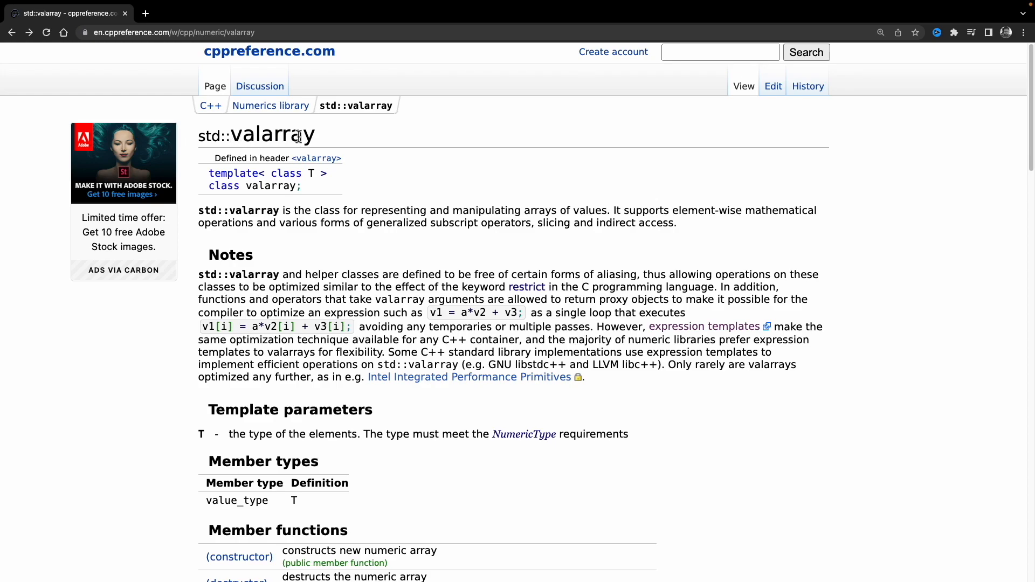
Scroll the cppreference valarray page to the member functions, including sum, shift, cshift and apply.
scroll(down, 3)
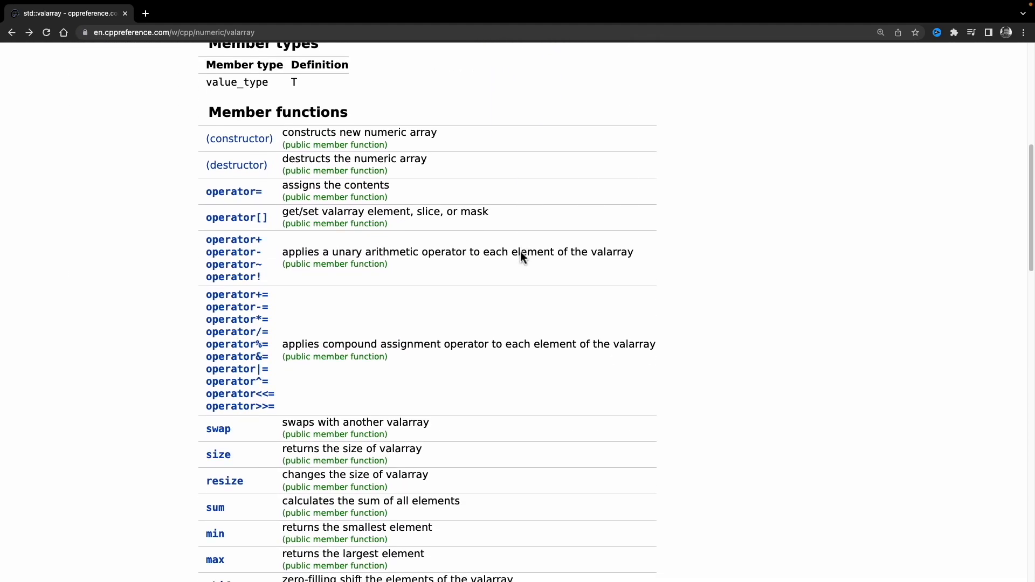
scroll(down, 3)
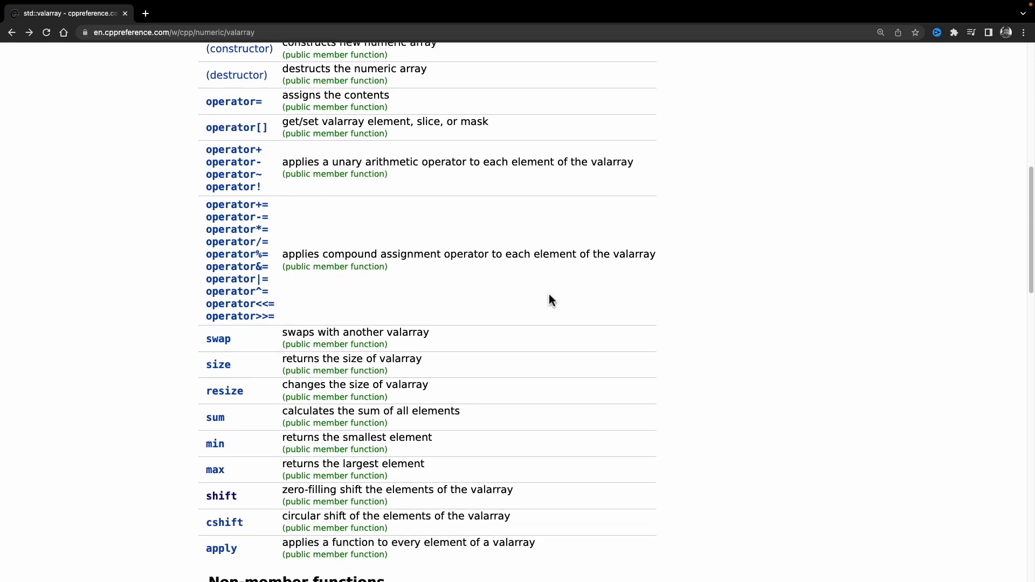
scroll(down, 3)
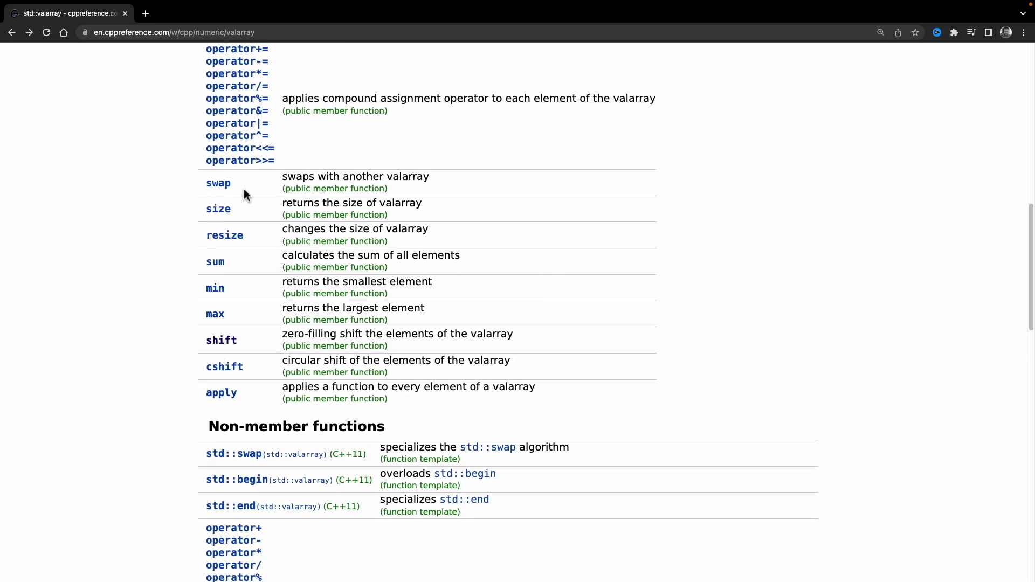
mouse_move(230, 295)
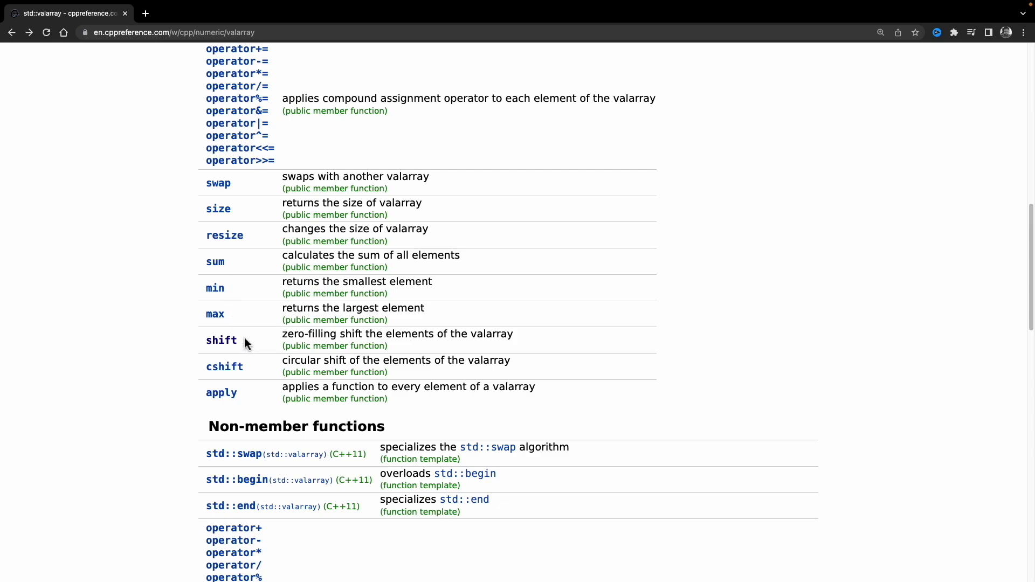
mouse_move(249, 352)
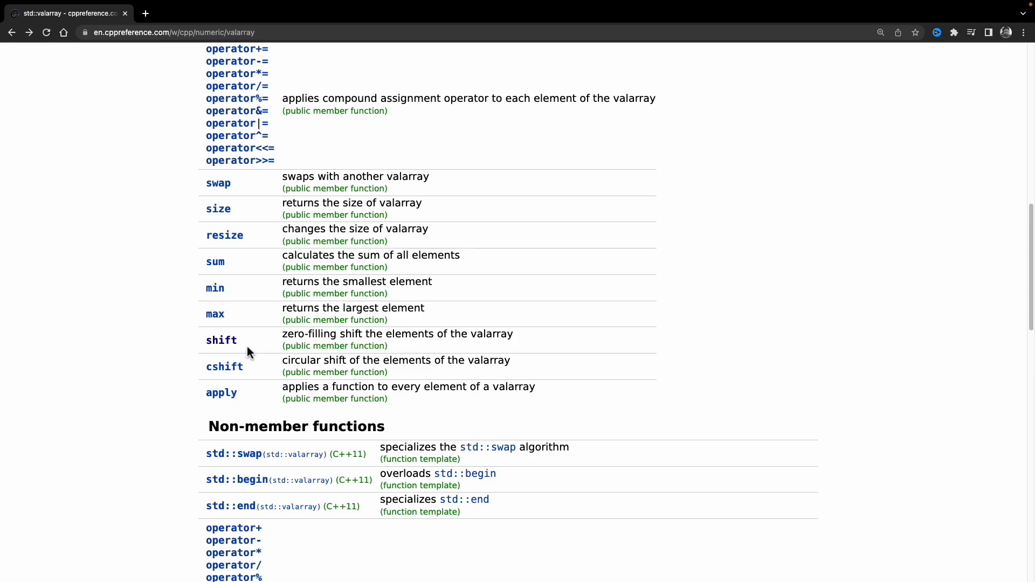
mouse_move(247, 345)
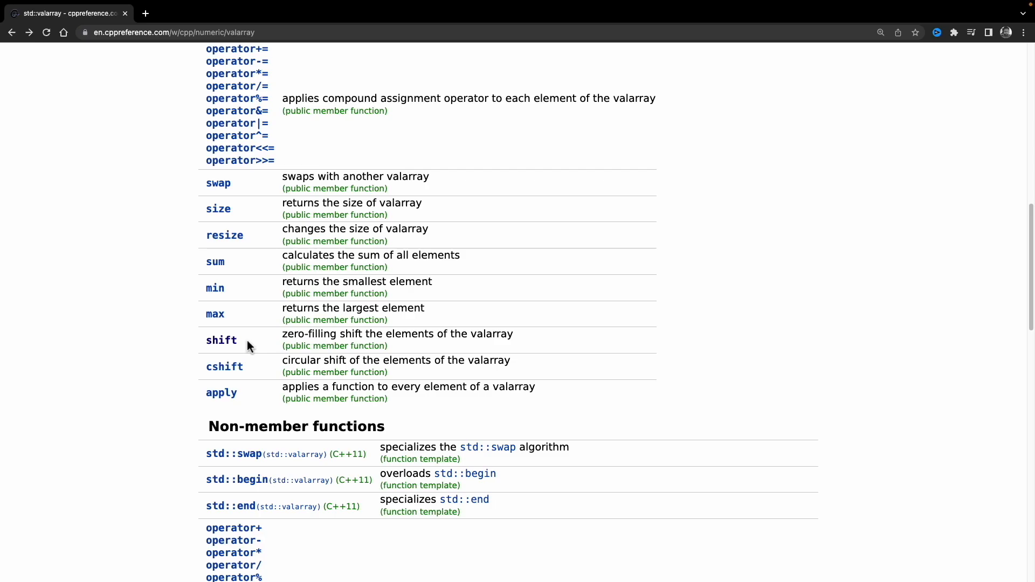
key(cmd+tab)
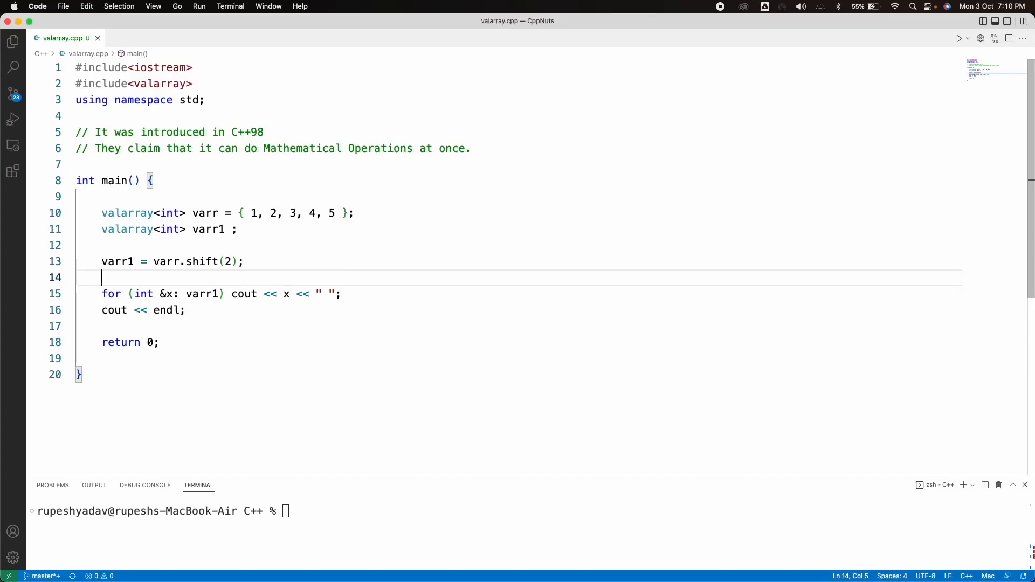
Mark the shift call on line 13 and change its argument from 2 to -2.
click(166, 261)
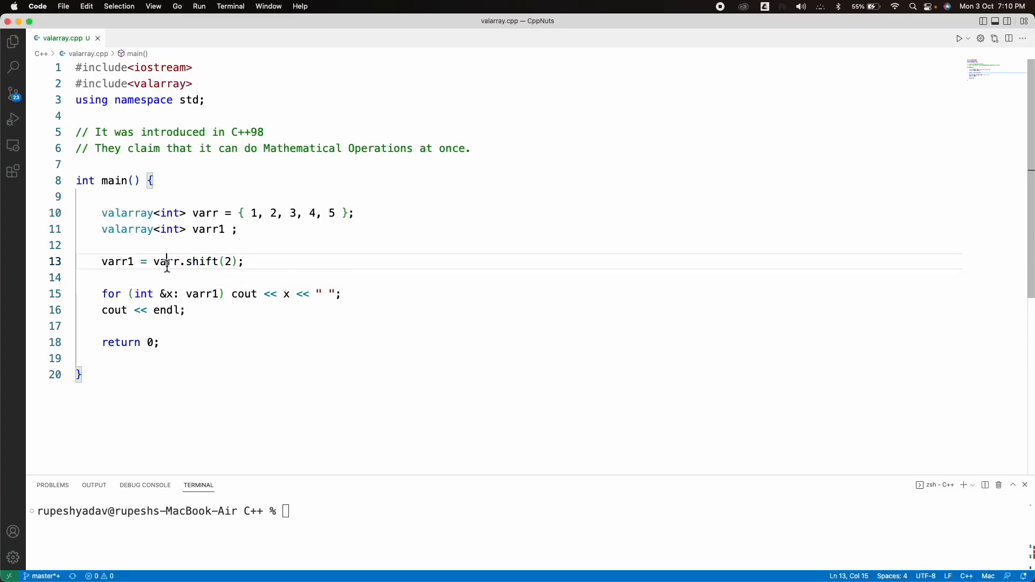
drag(251, 213, 336, 212)
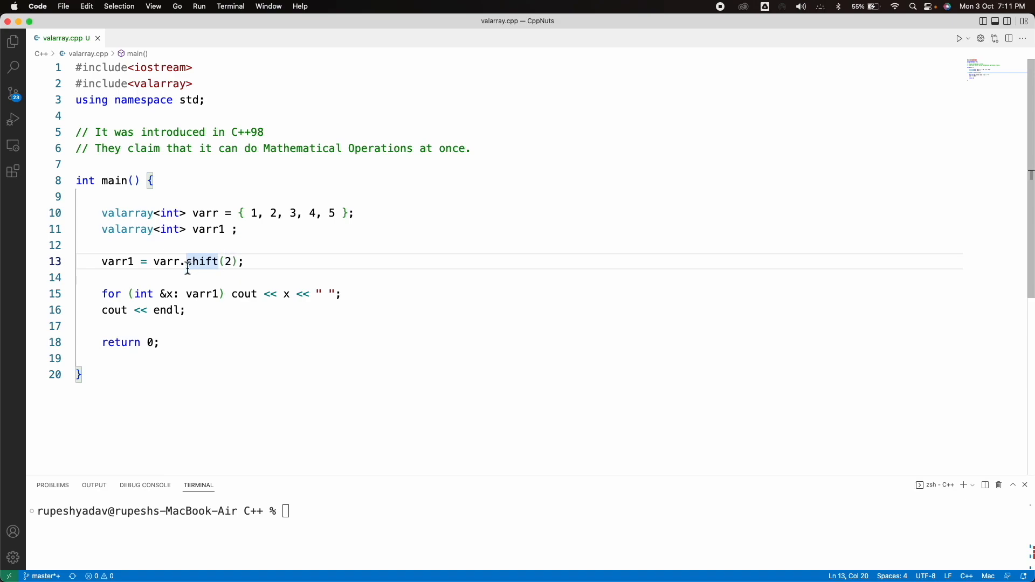
mouse_move(249, 246)
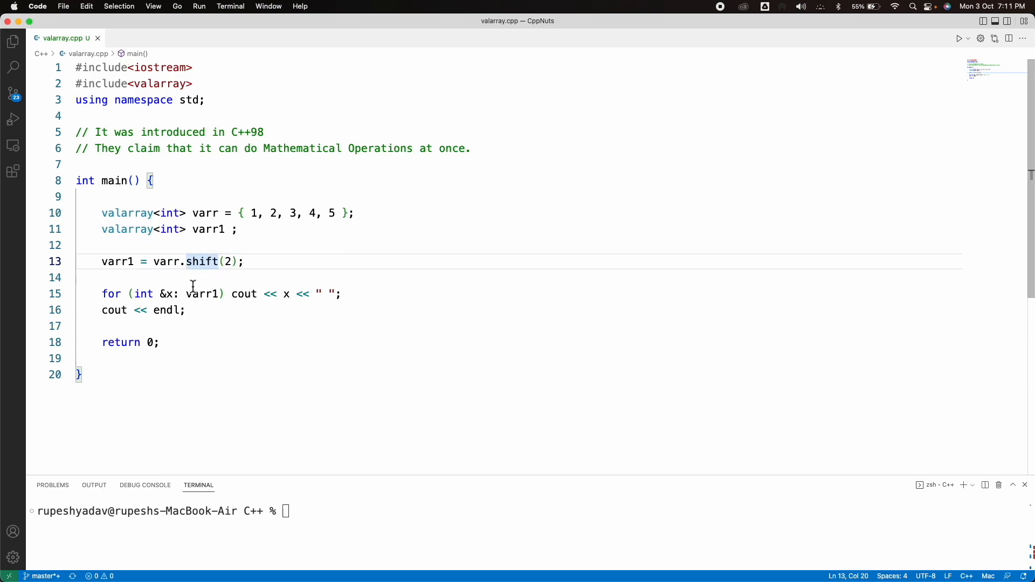
text(a.out)
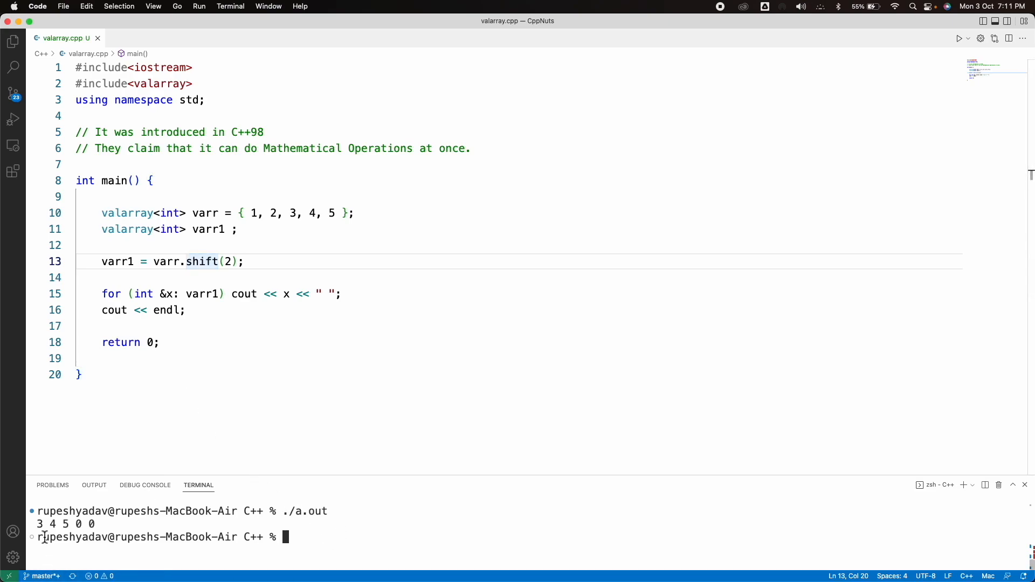
mouse_move(294, 220)
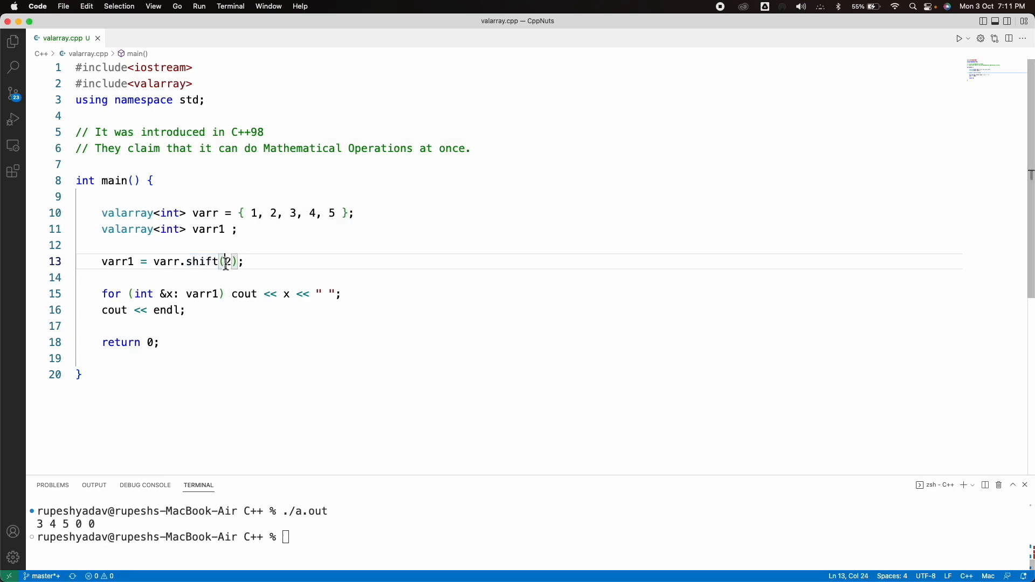
text(-)
click(302, 536)
text(g++ -std=c++17 valarray.cpp)
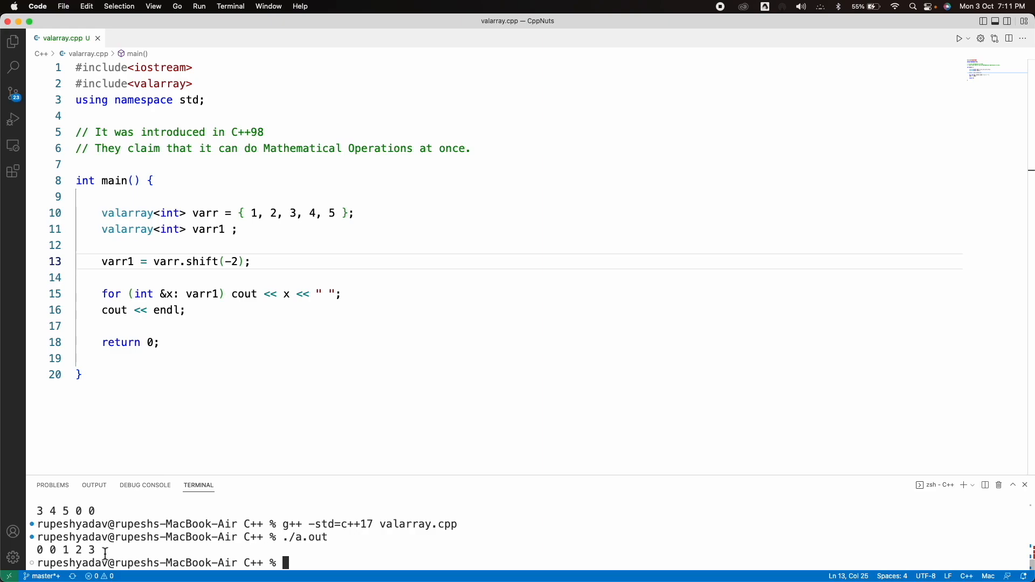
double_click(204, 262)
text(c)
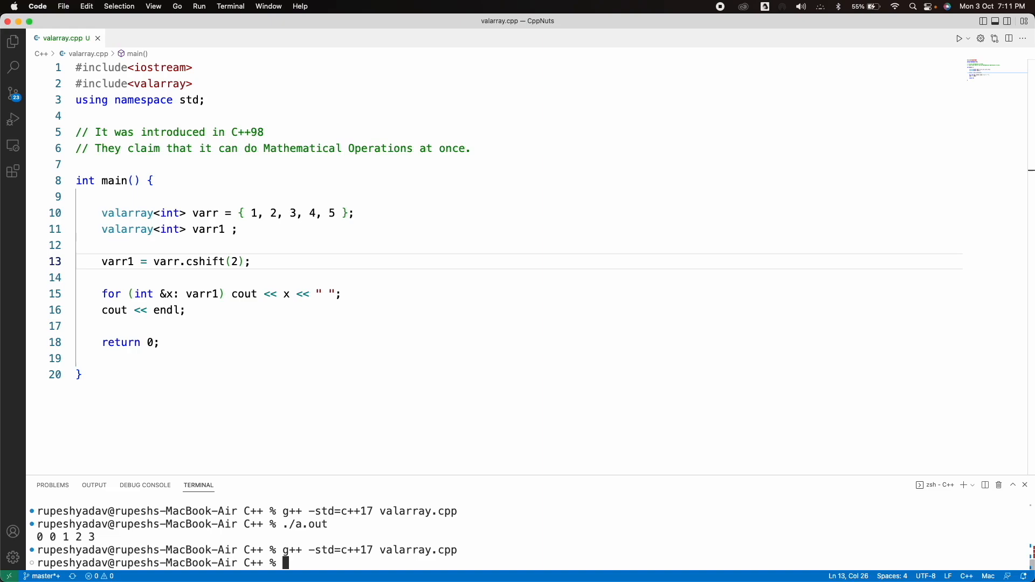
Recompile the cshift(2) version with g++ -std=c++17 valarray.cpp.
key(Enter)
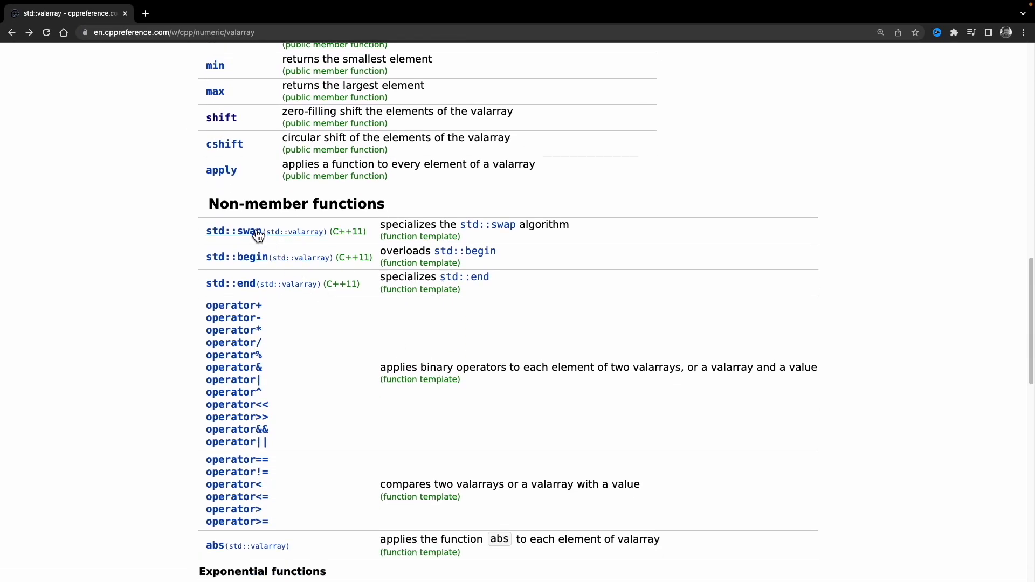
Scroll through cppreference's valarray math functions, then draw a boxed 010 in OneNote.
scroll(down, 3)
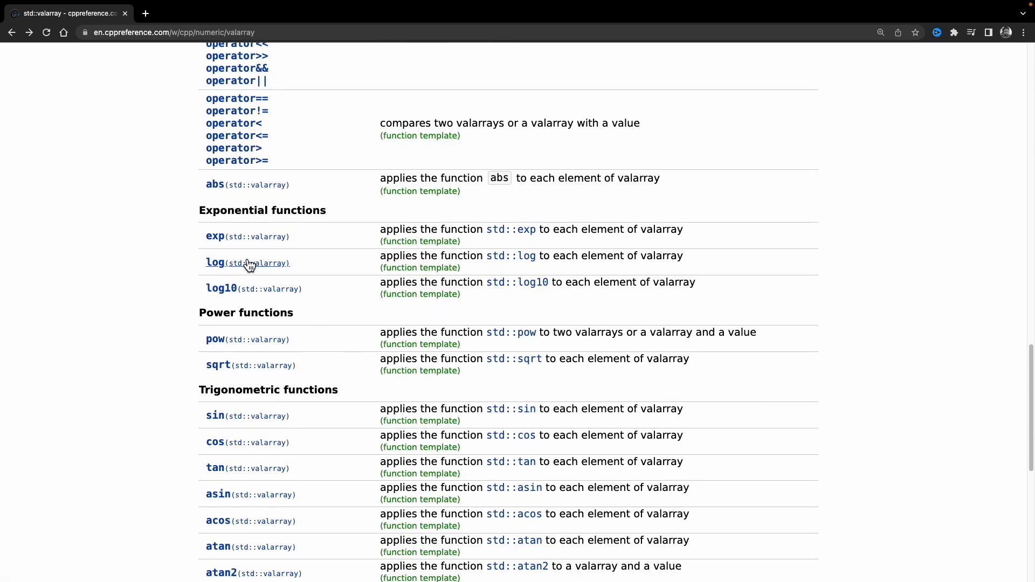
scroll(down, 3)
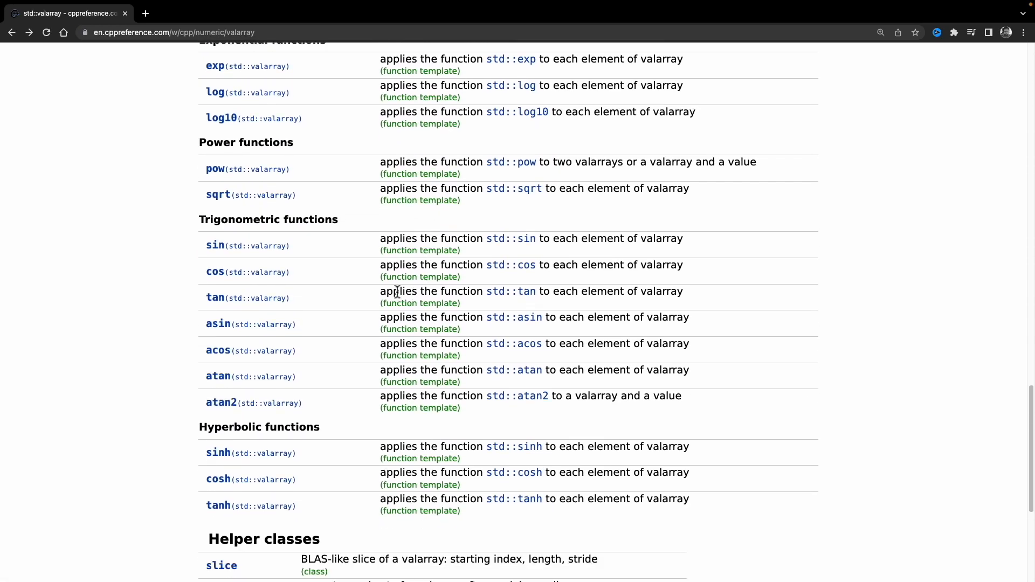
scroll(down, 3)
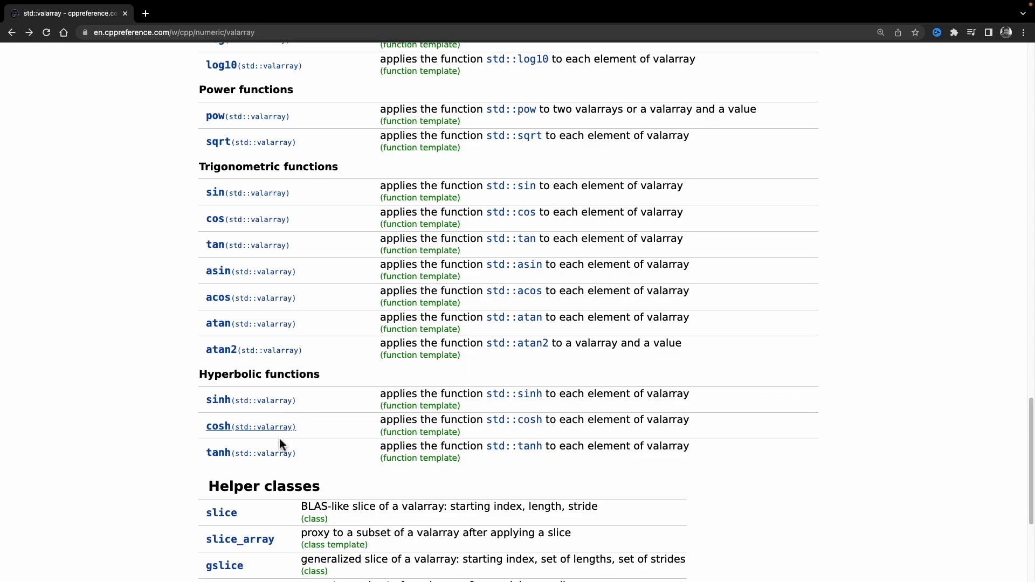
mouse_move(344, 350)
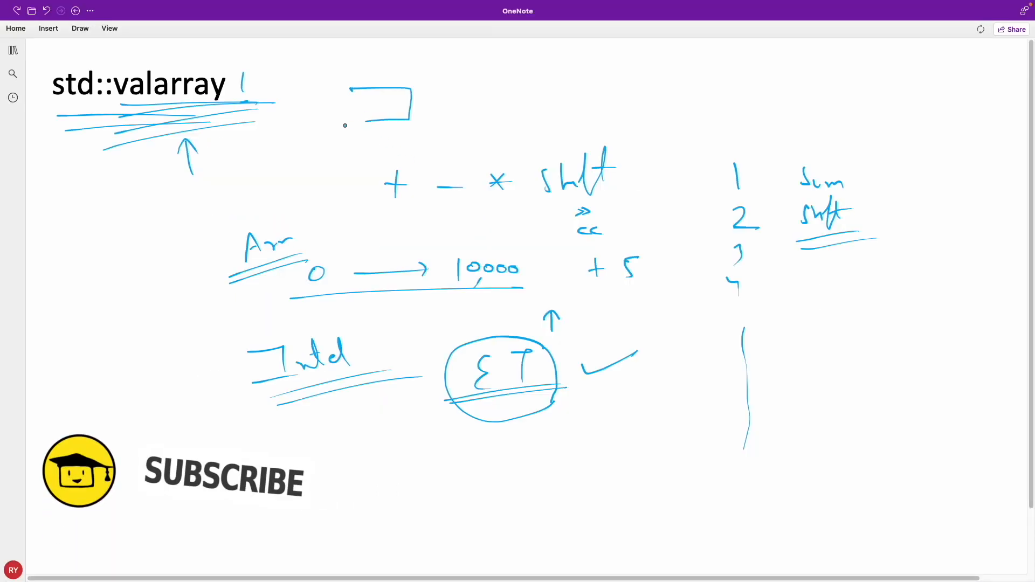
drag(353, 112, 396, 105)
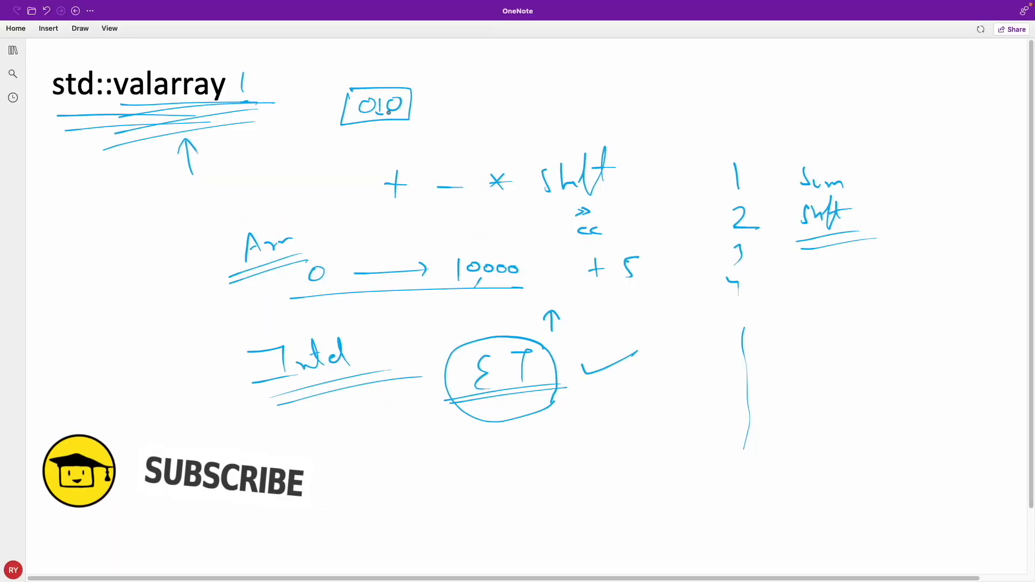